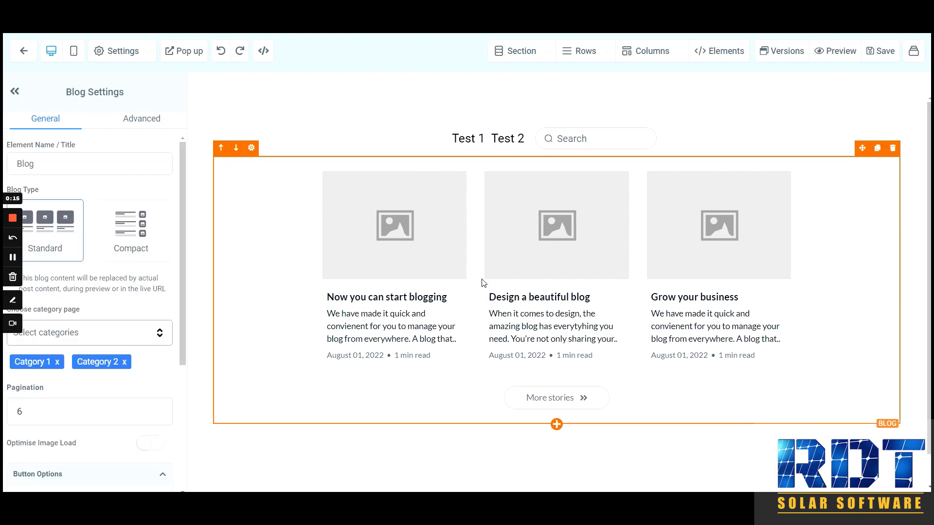
mouse_move(471, 309)
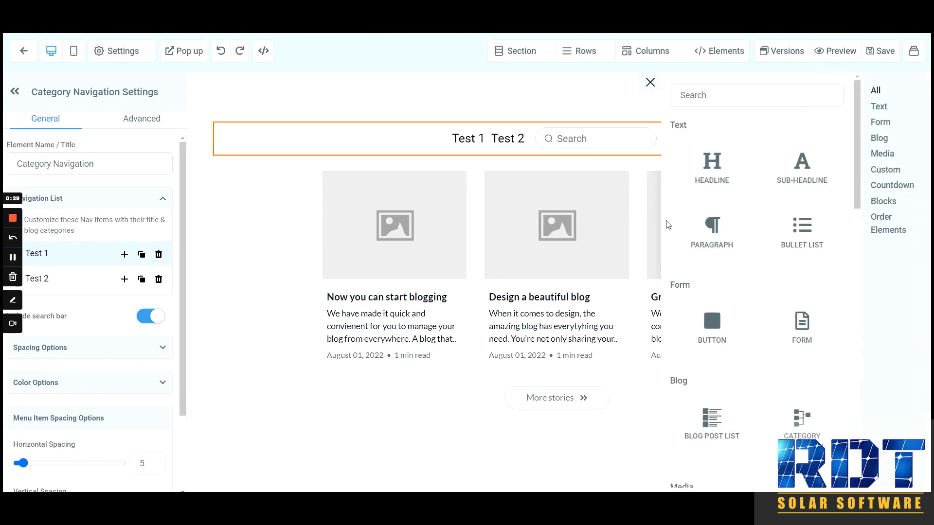
mouse_move(795, 435)
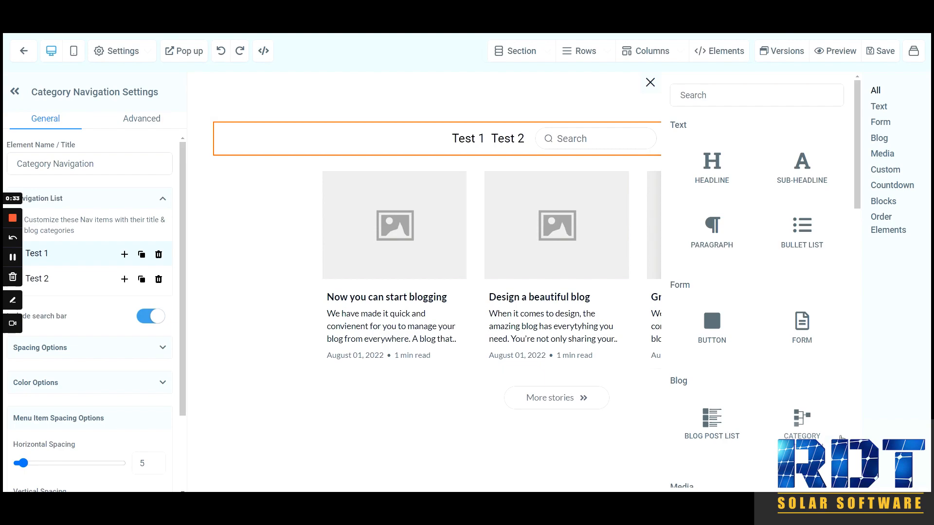
- Review the Test 1 navigation item's configuration, confirming it links to Catgory 1, without changes
left_click(650, 82)
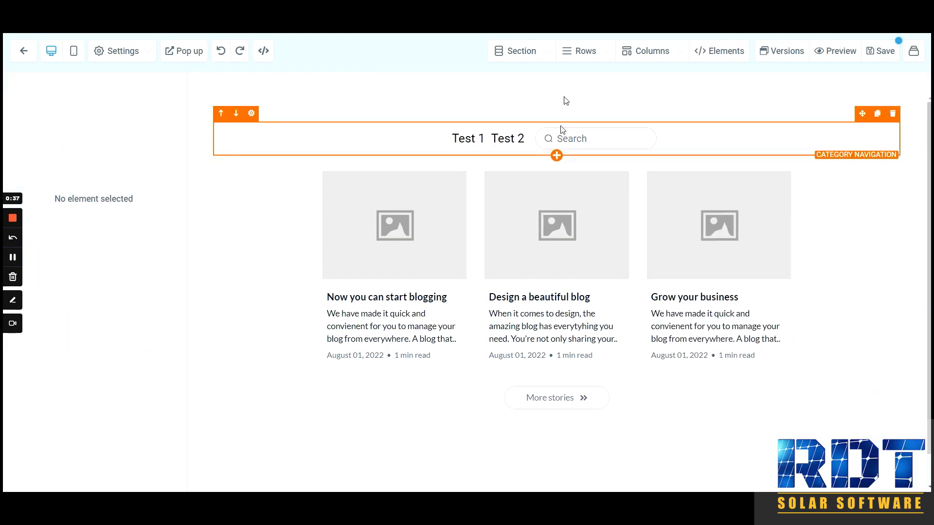
mouse_move(467, 138)
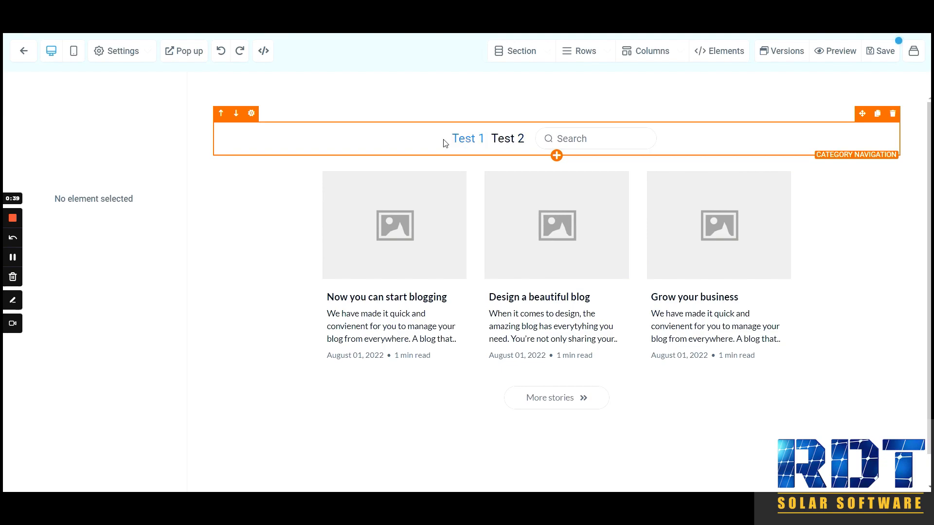
left_click(251, 114)
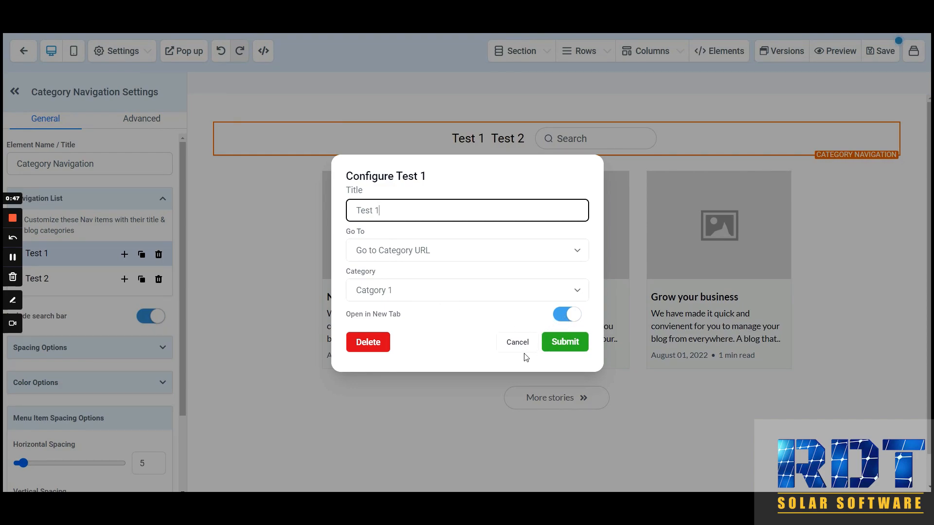
left_click(516, 341)
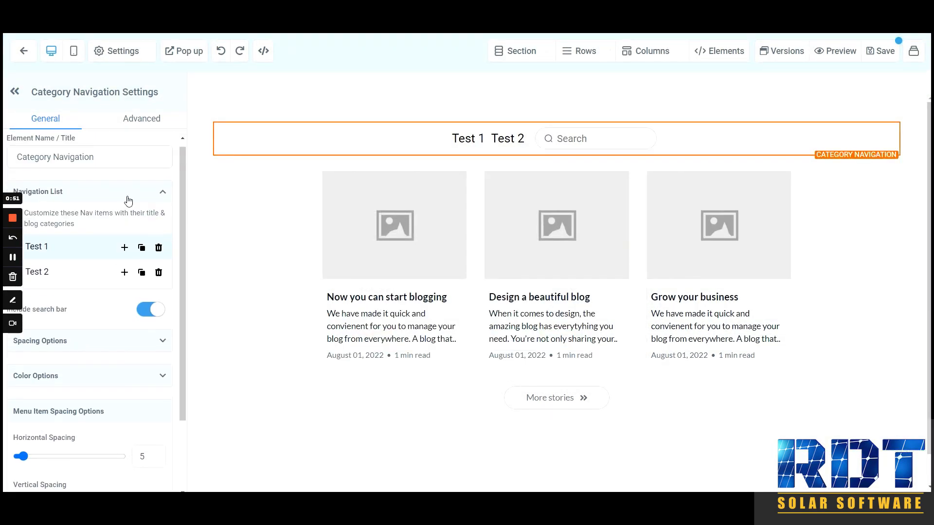
- Glance at the navigation bar's Advanced and General settings, then preview the blog page
left_click(142, 119)
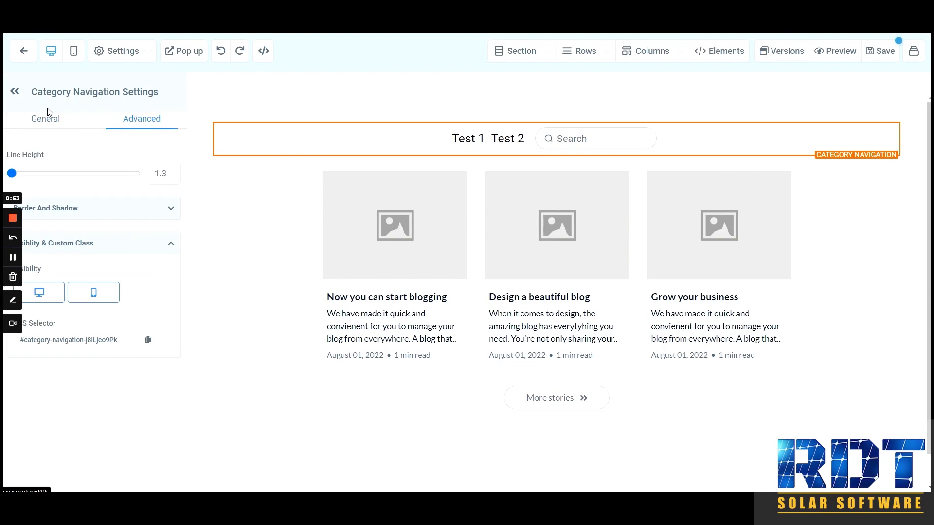
left_click(45, 119)
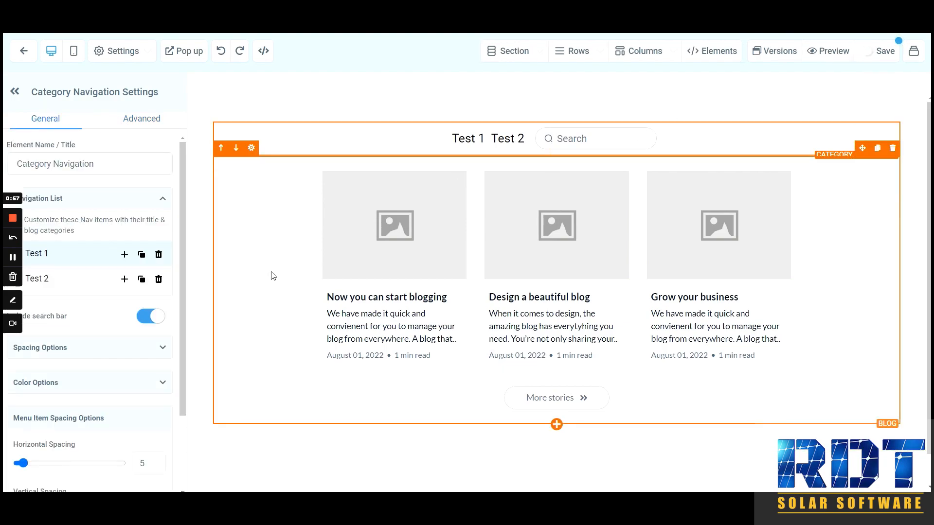
left_click(827, 51)
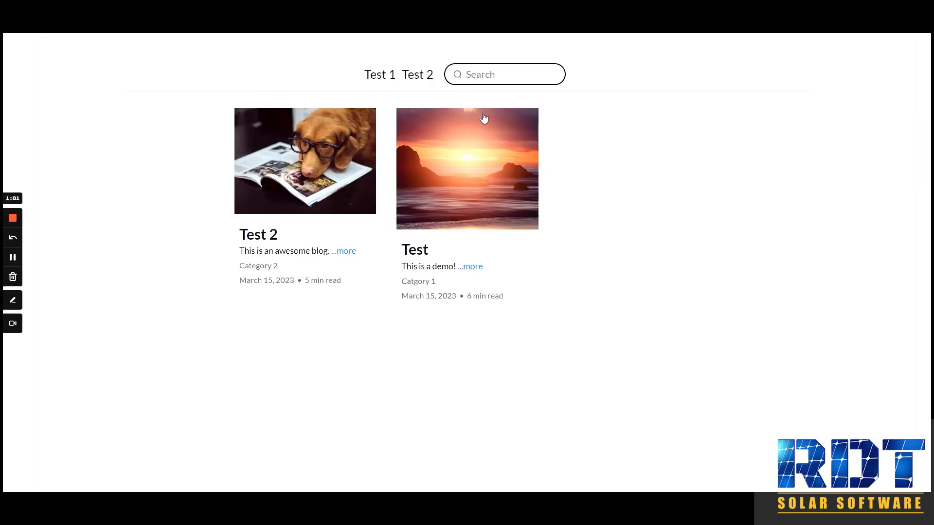
- Search the previewed blog for 'test', listing both posts, then clear the search
type("test")
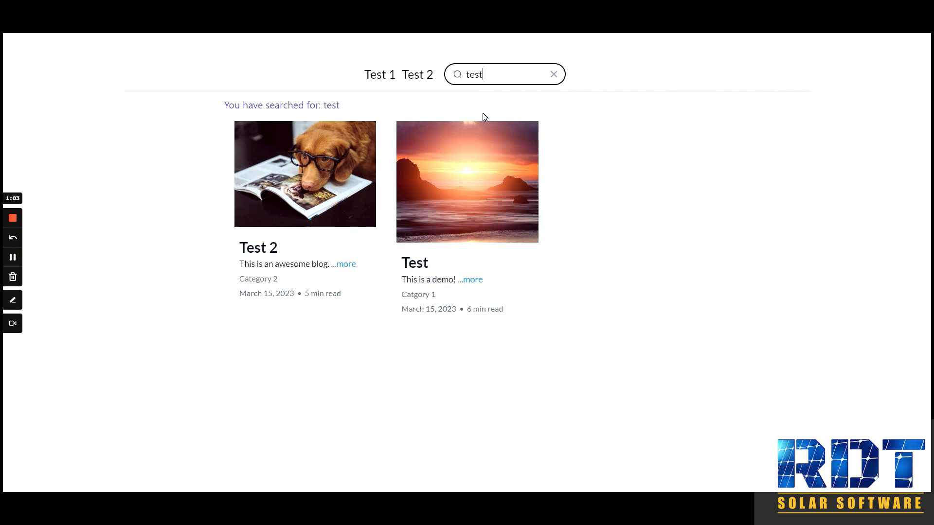
key("Backspace")
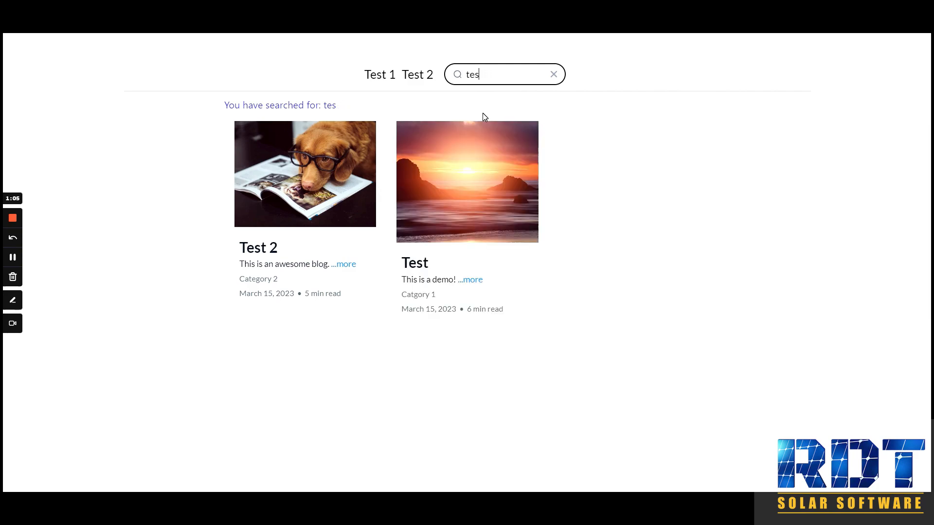
left_click(552, 74)
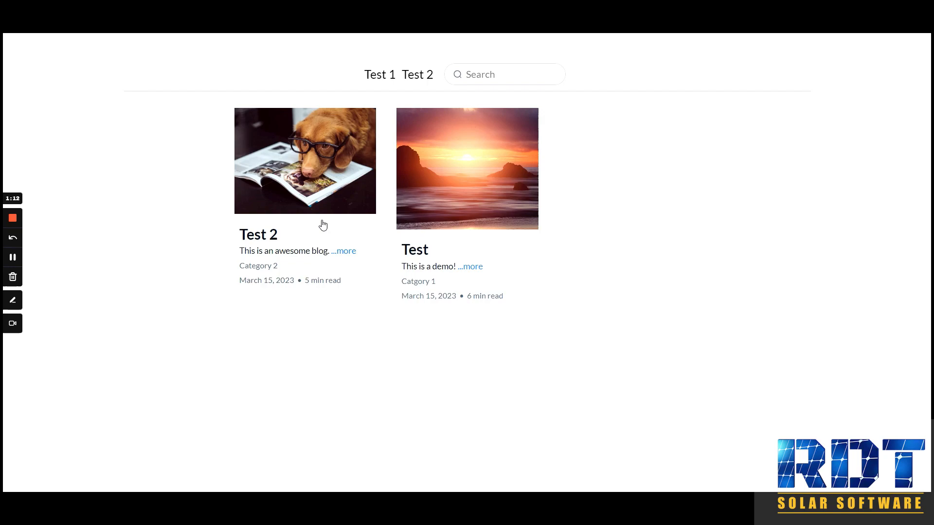
mouse_move(164, 241)
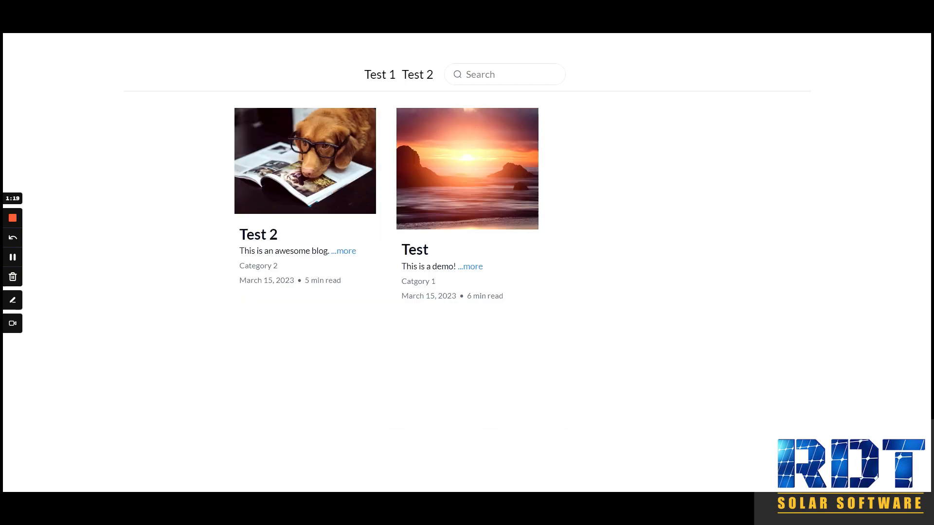
mouse_move(22, 55)
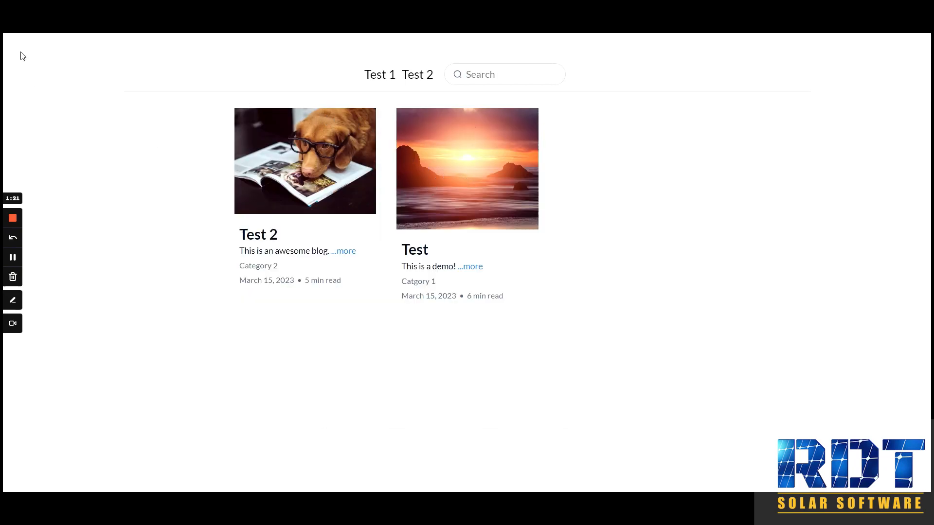
mouse_move(417, 74)
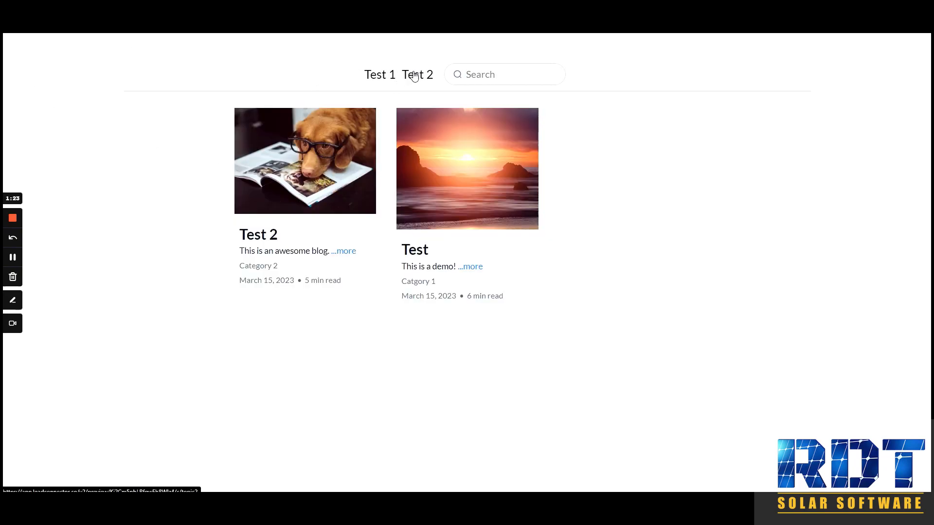
- Filter the previewed blog to the Test 2 category so only the Test 2 post shows
left_click(417, 75)
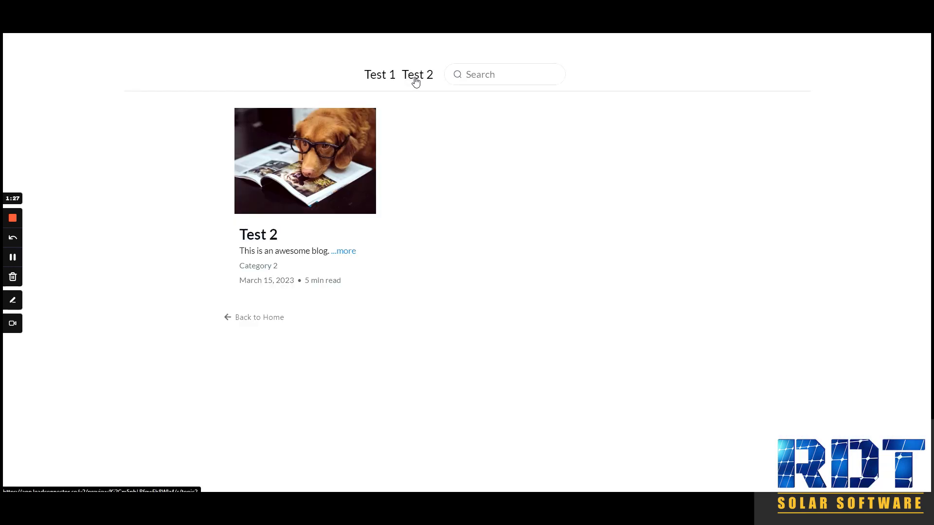
mouse_move(400, 133)
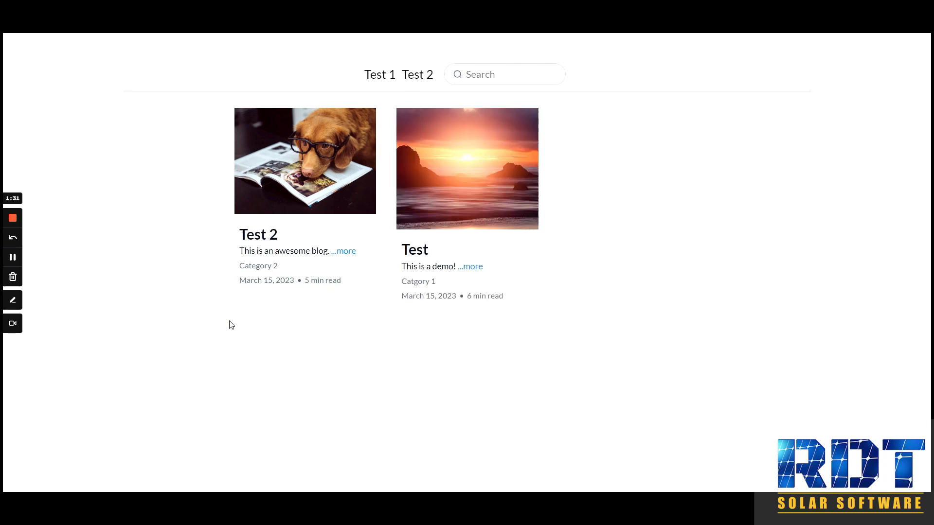
mouse_move(259, 288)
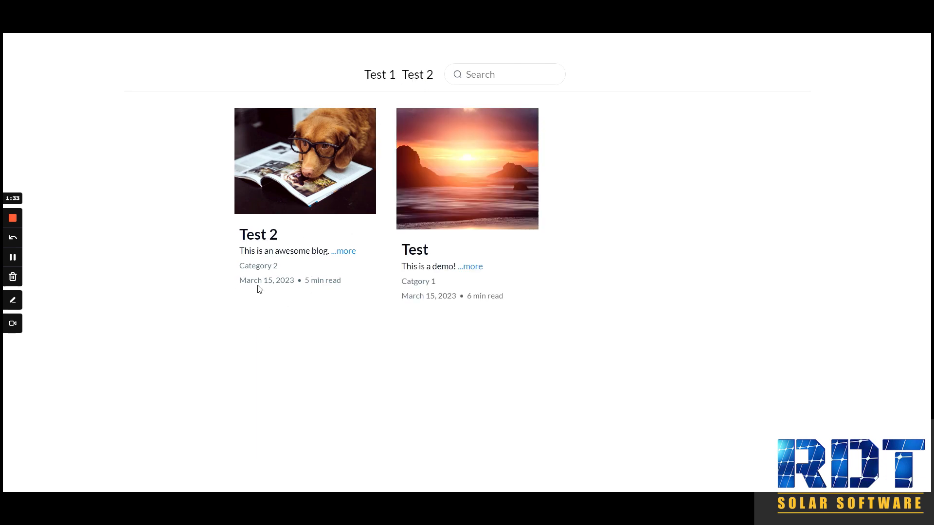
left_click(417, 75)
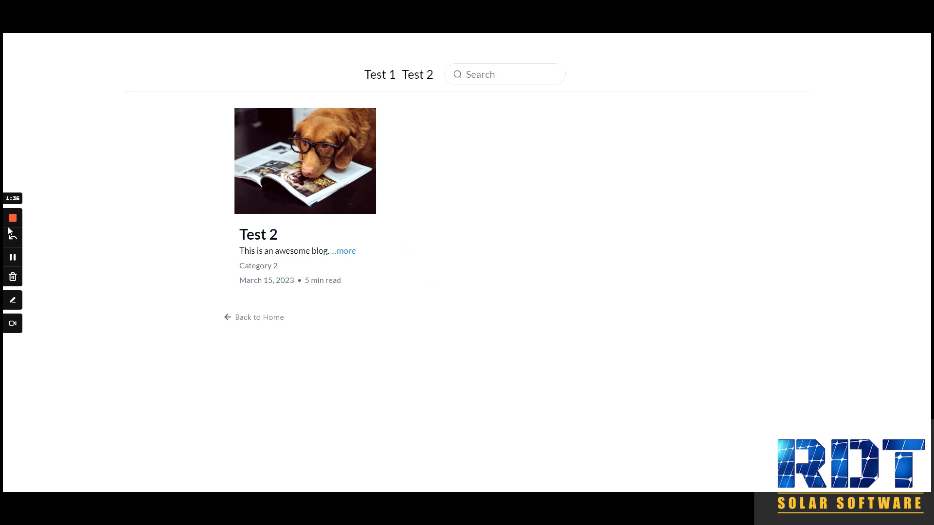